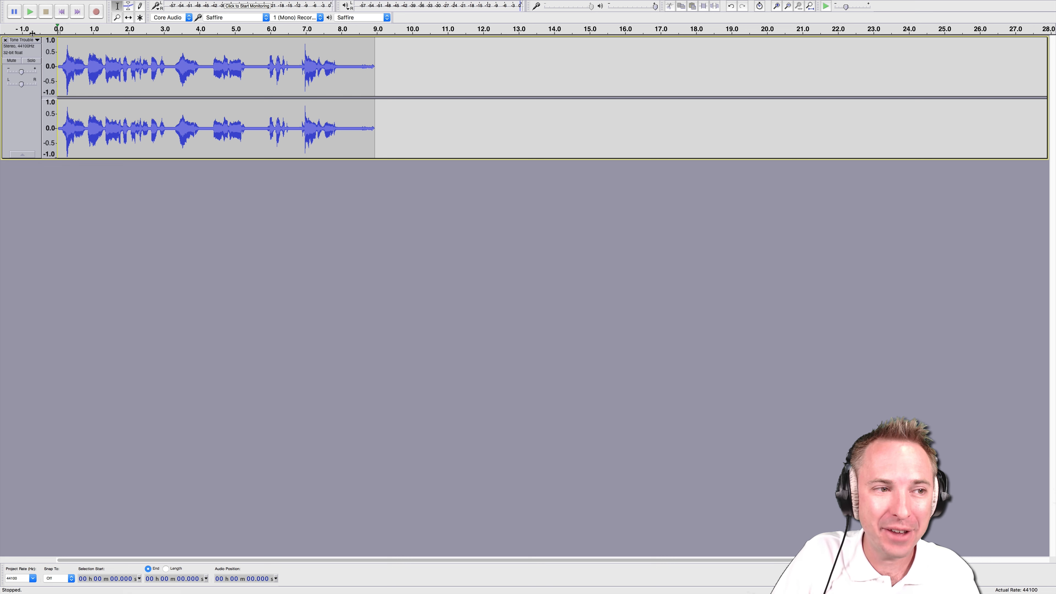
# - Play the speech track to hear the high-pitched whine, then stop playback
pyautogui.click(30, 12)
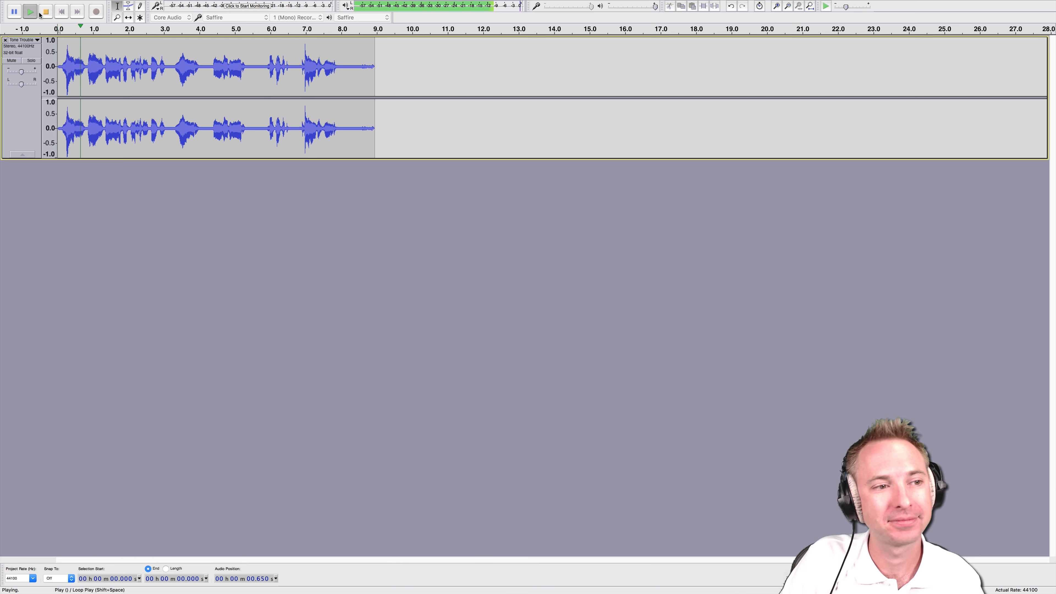
pyautogui.click(29, 12)
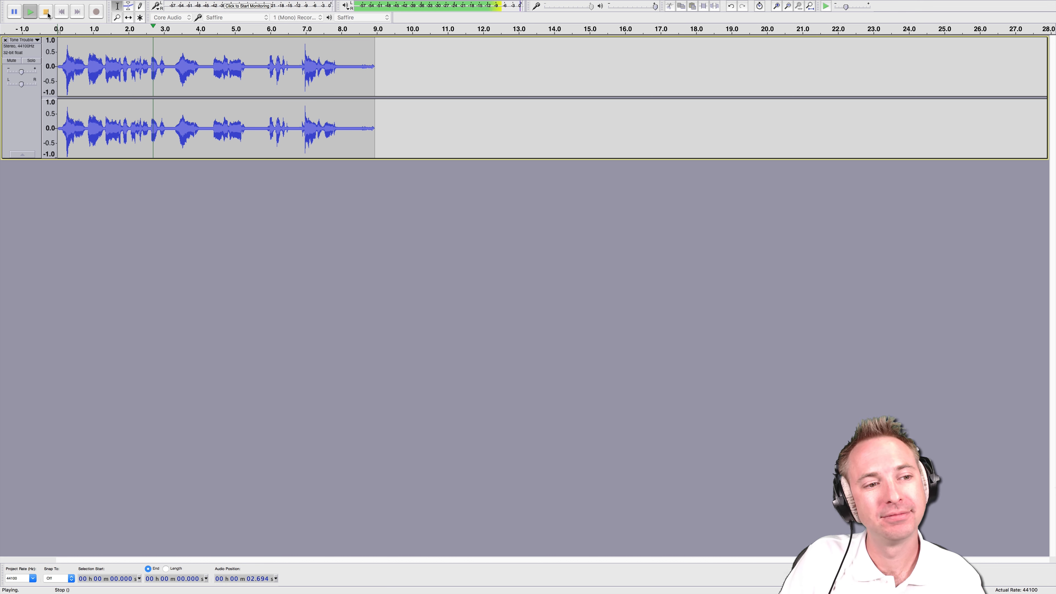
pyautogui.click(46, 12)
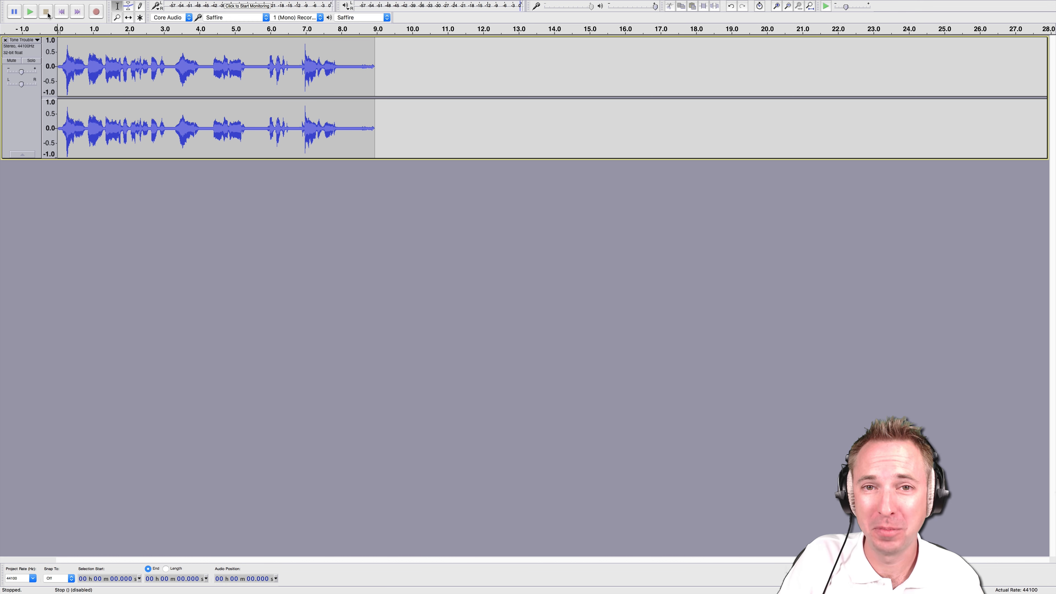
# - Select the noise-only gap around 5.5–5.85 s and preview it by playback
pyautogui.click(260, 66)
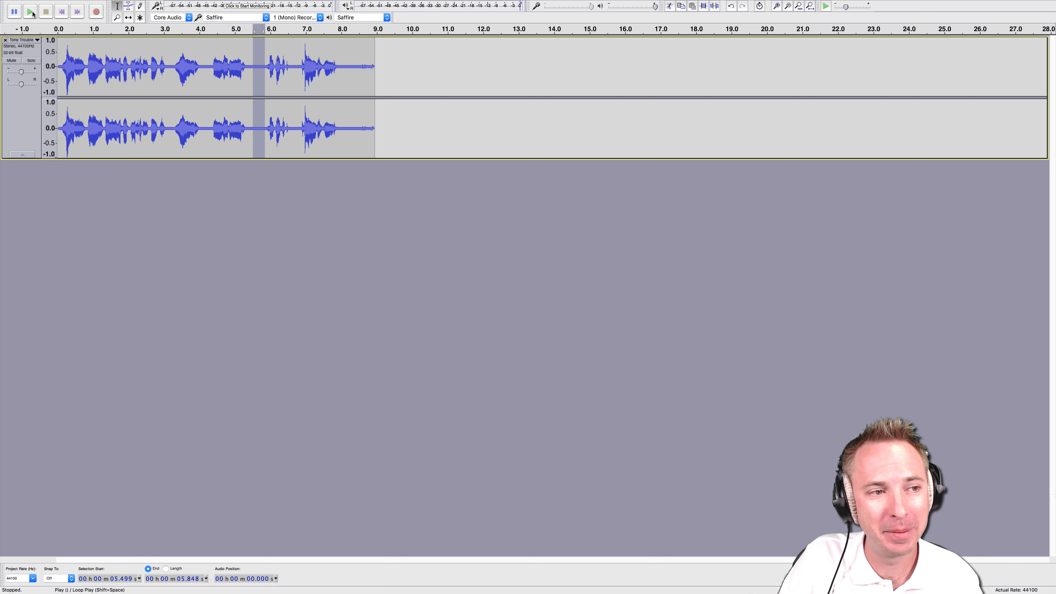
pyautogui.click(31, 12)
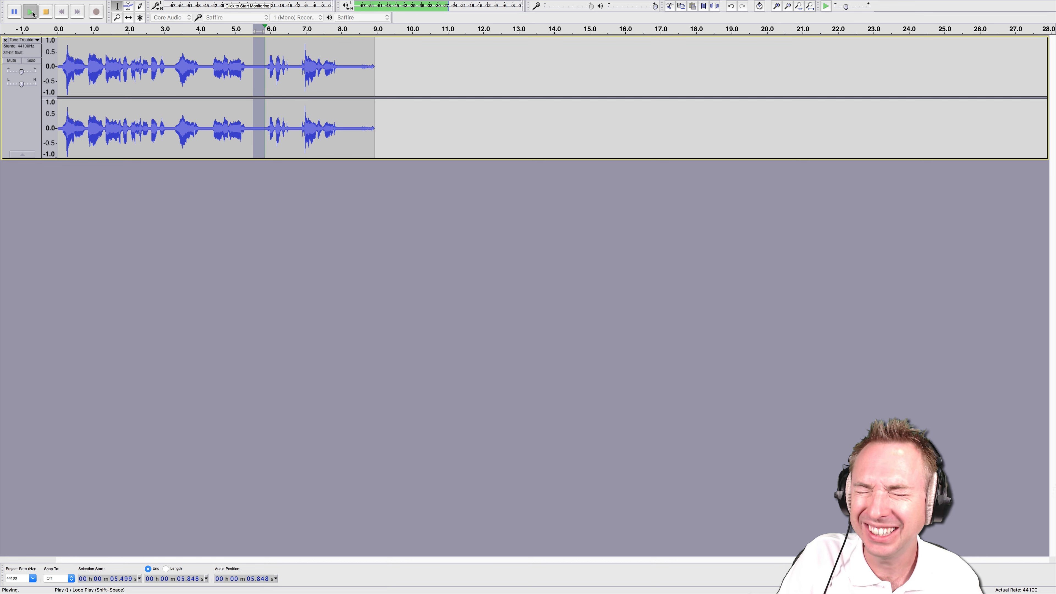
pyautogui.click(46, 11)
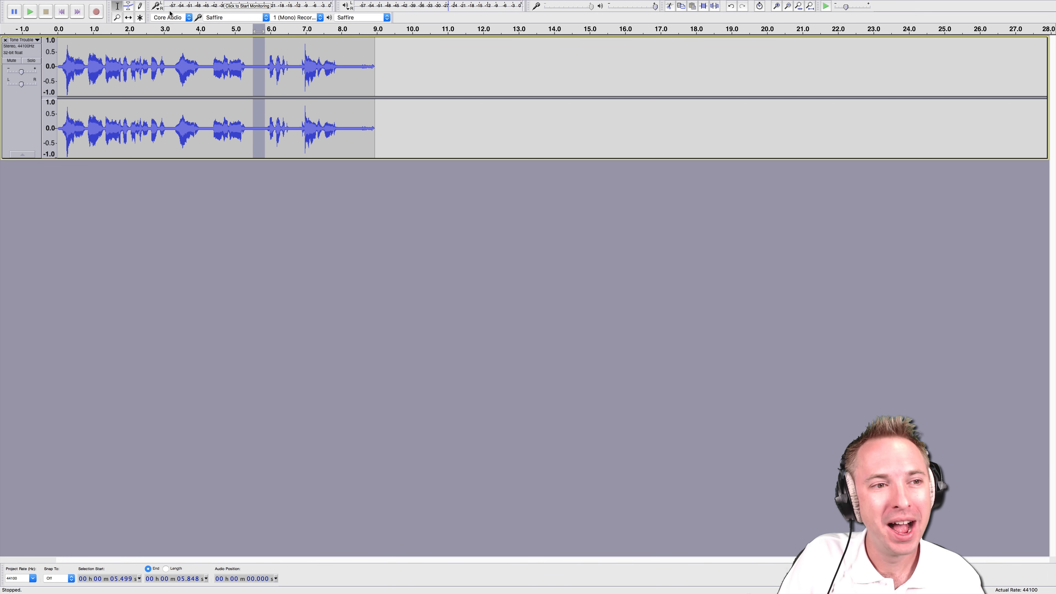
pyautogui.click(209, 5)
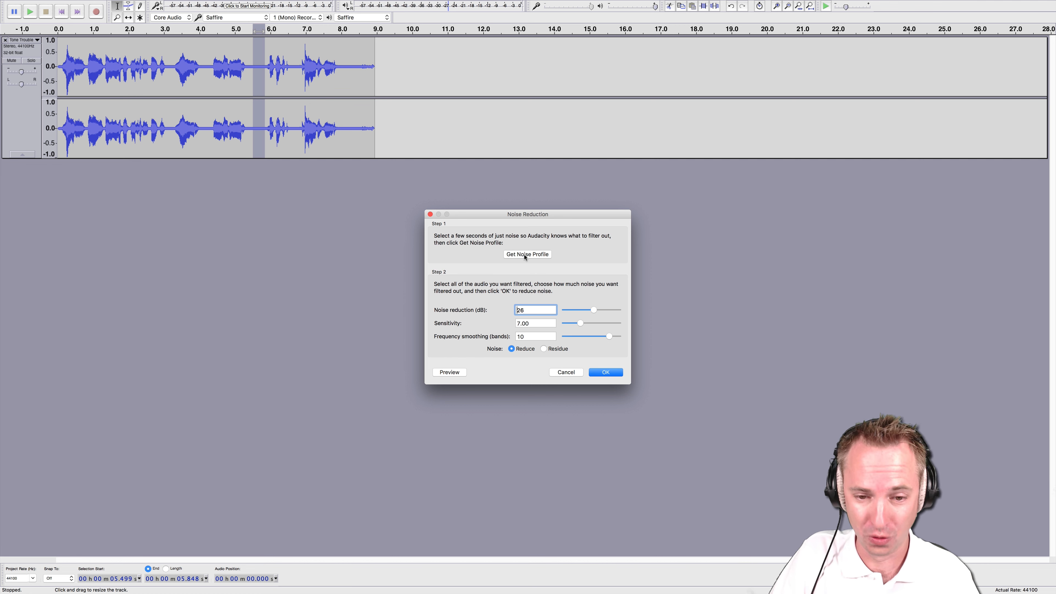
# - Capture the gap's whine as the noise profile, then select the whole track (Cmd+A)
pyautogui.click(605, 372)
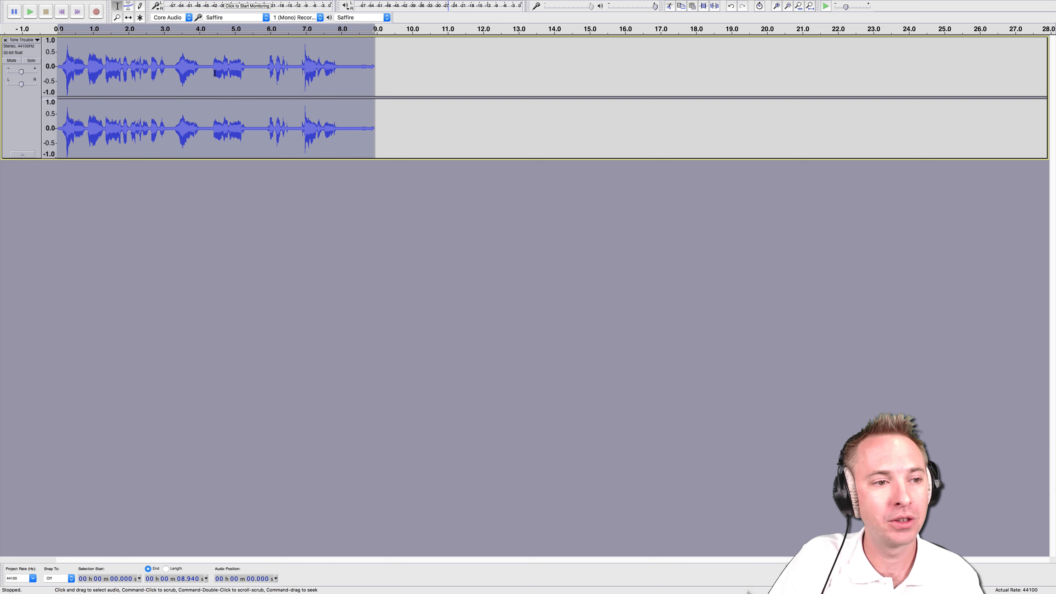
pyautogui.click(129, 6)
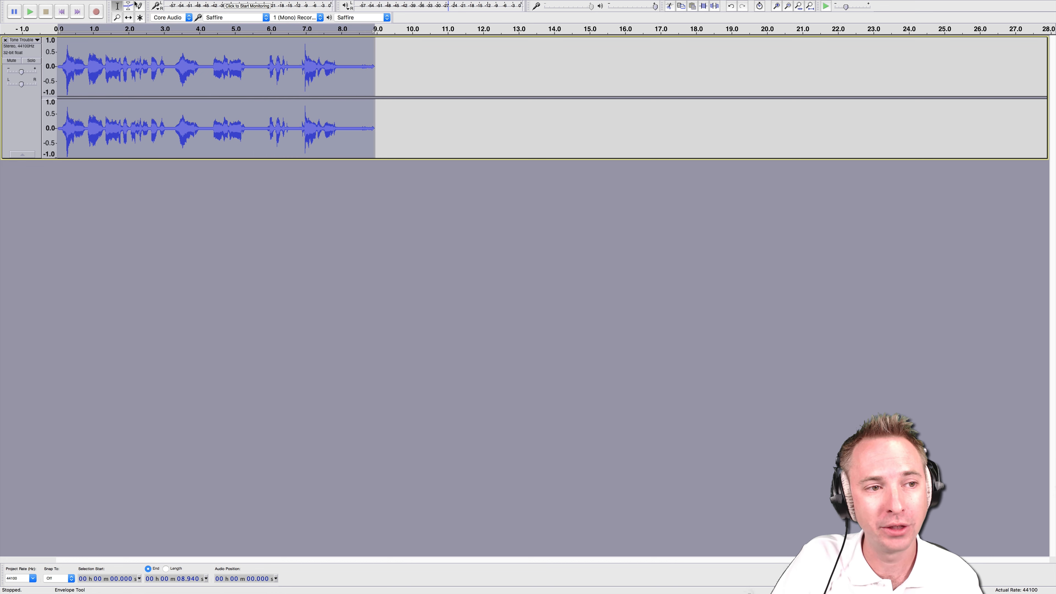
pyautogui.click(209, 5)
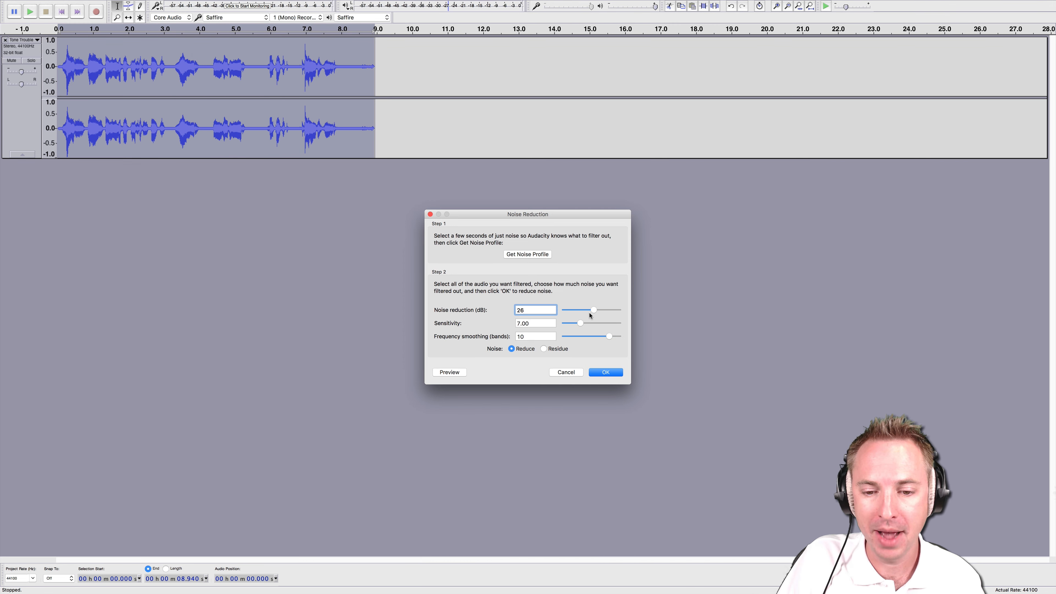
# - Apply Noise Reduction to the whole track at 48 dB with frequency smoothing 0
pyautogui.moveTo(593, 309); pyautogui.dragTo(616, 310)
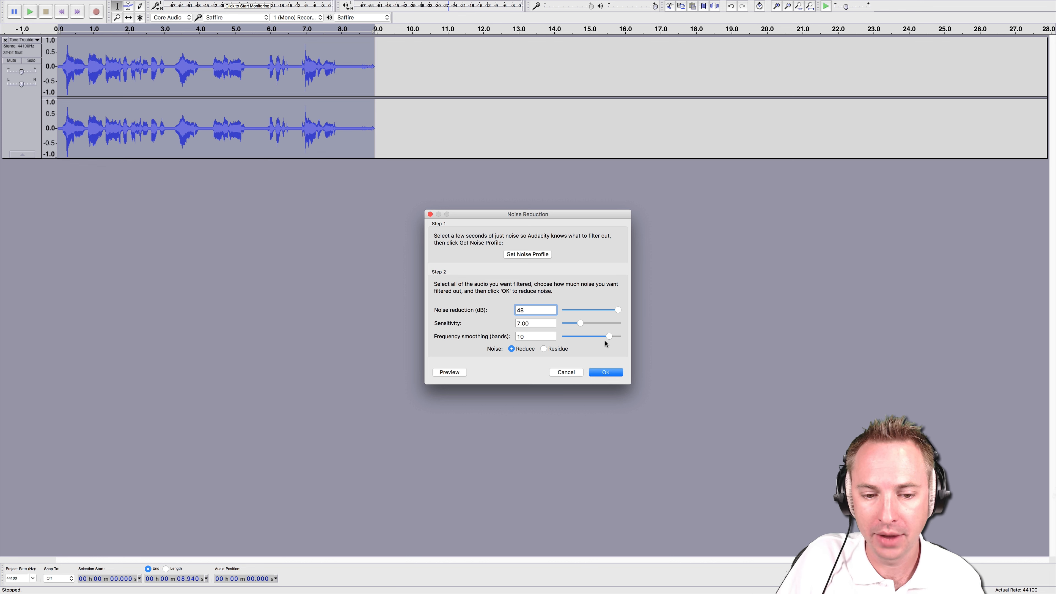
pyautogui.moveTo(609, 336); pyautogui.dragTo(606, 336)
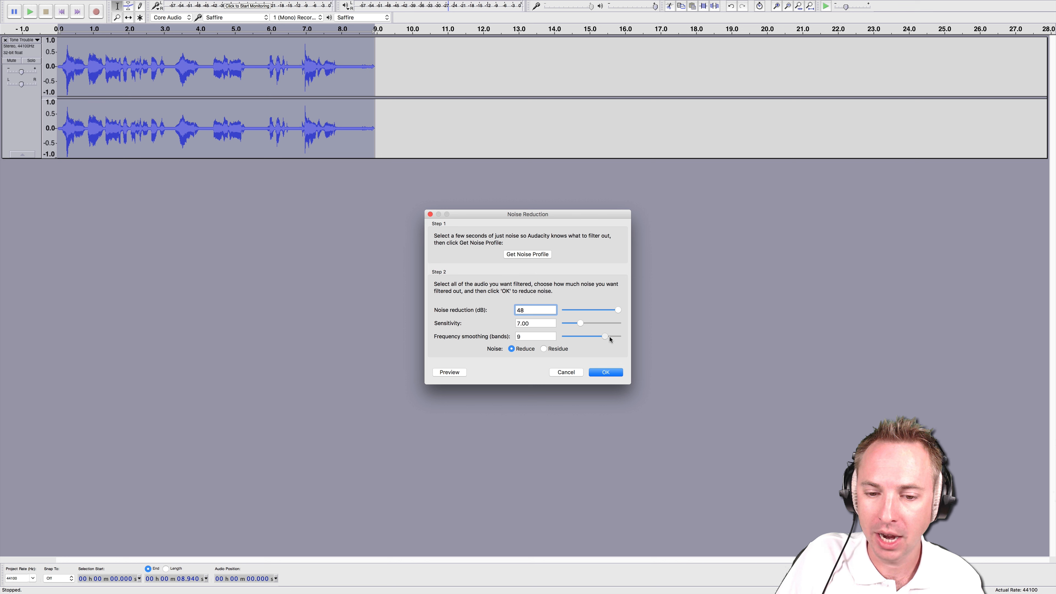
pyautogui.moveTo(604, 336); pyautogui.dragTo(564, 336)
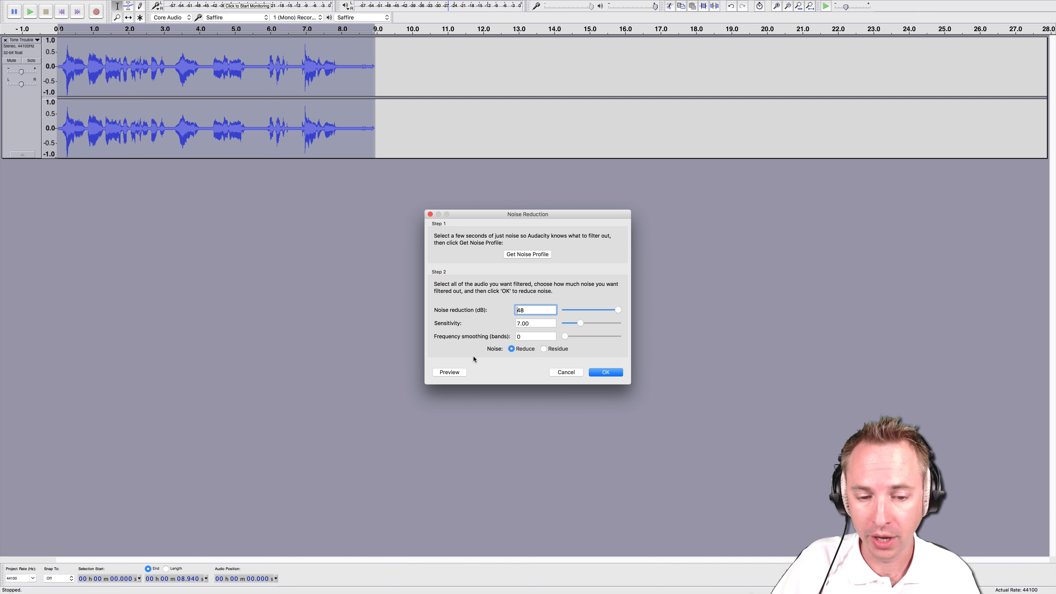
pyautogui.click(449, 372)
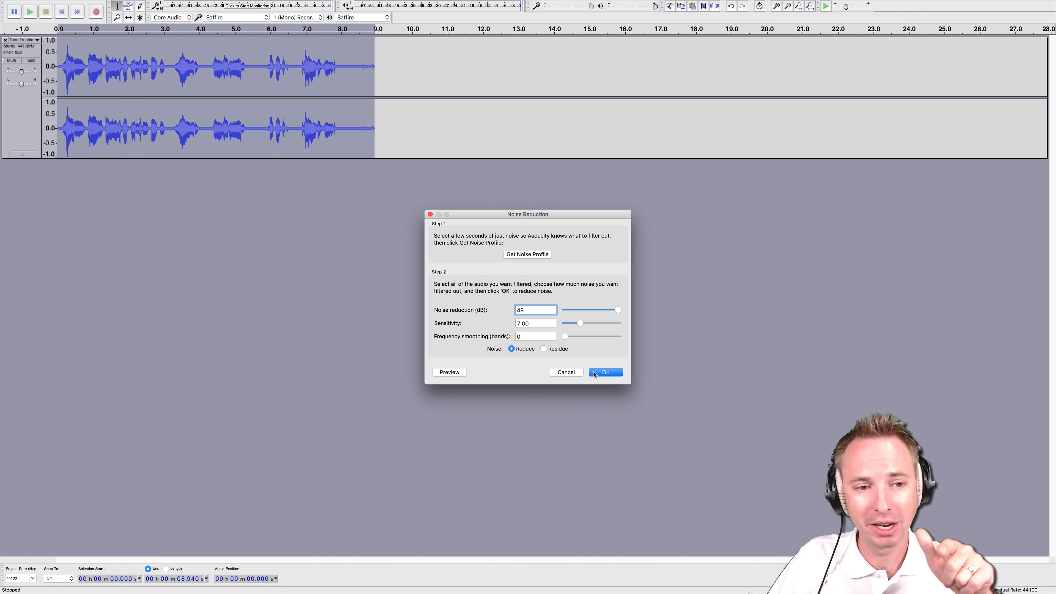
pyautogui.click(605, 372)
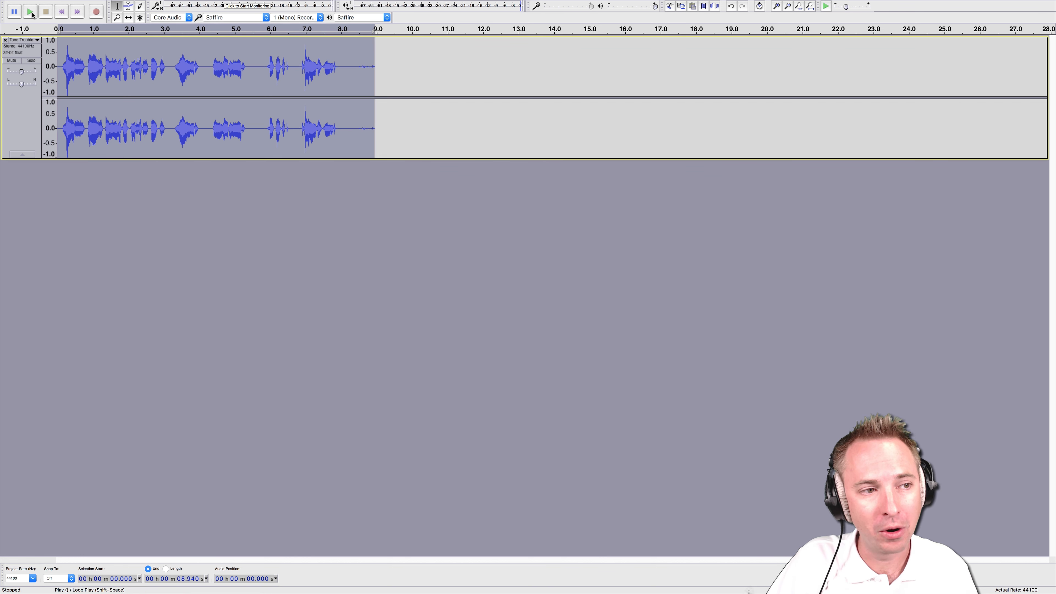
pyautogui.click(31, 12)
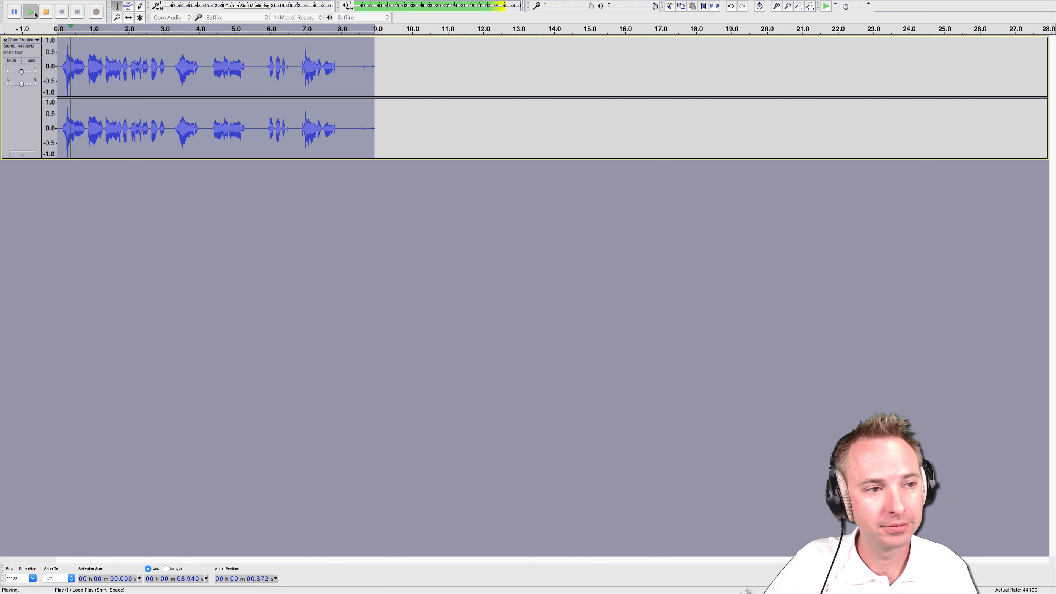
pyautogui.click(31, 11)
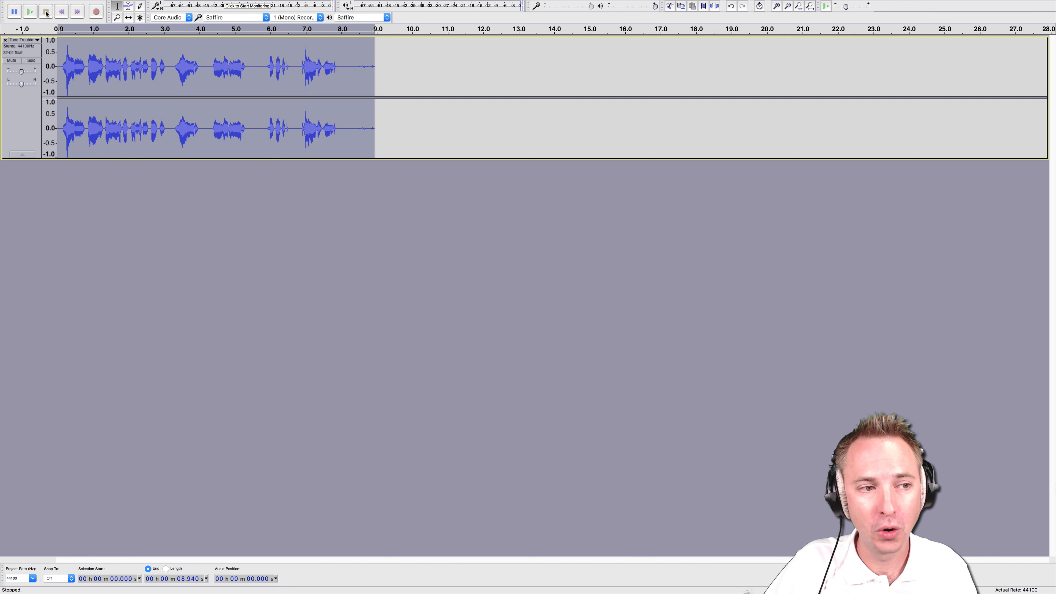
pyautogui.click(30, 12)
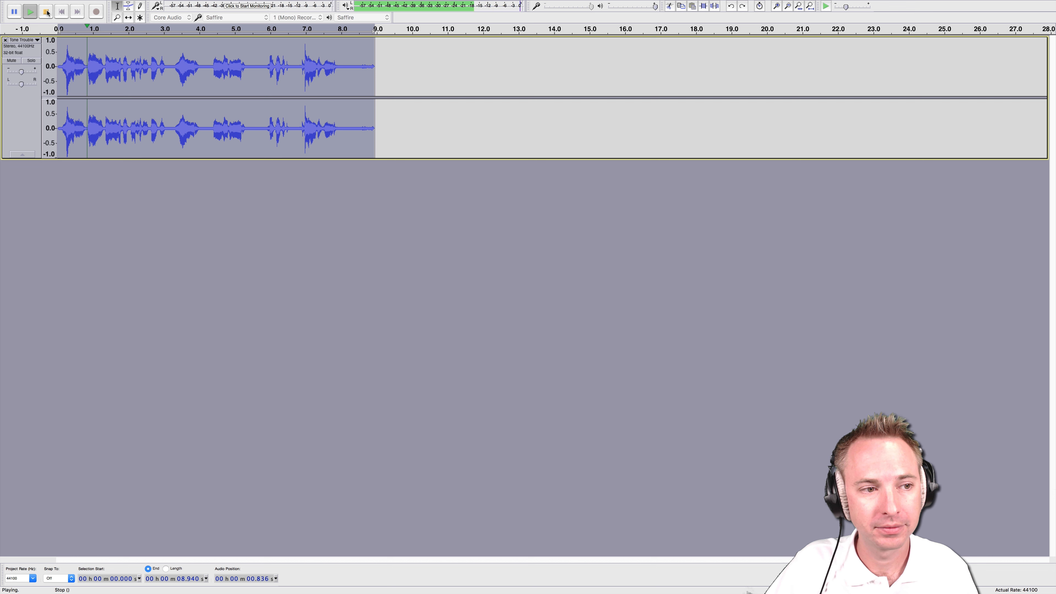